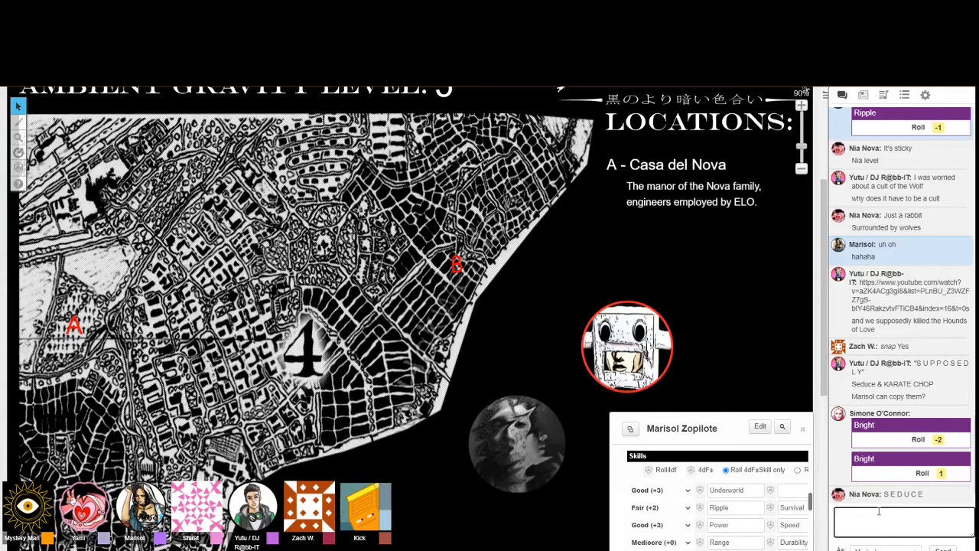
Step: Catch up on the chat log and focus the chat box to reply ":P" as Marisol
scroll("down", 3)
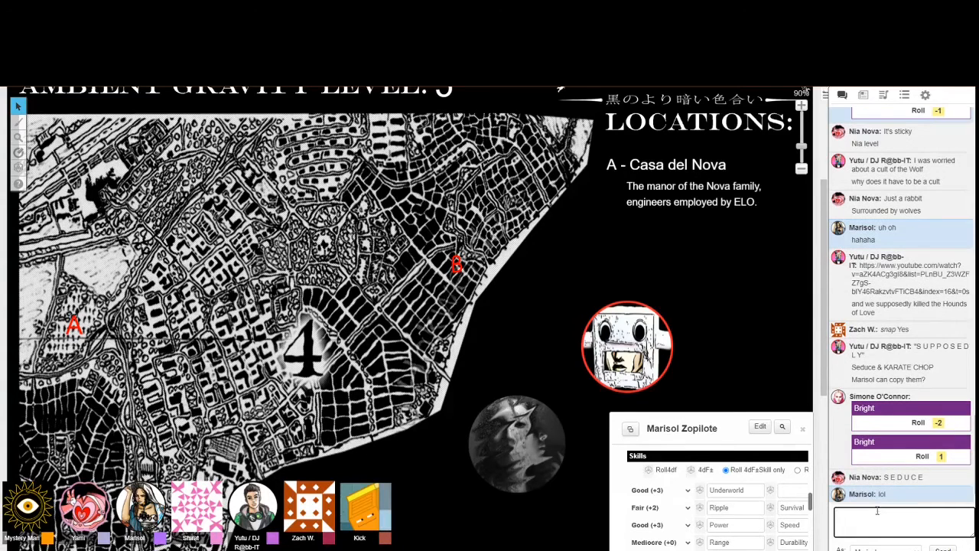
scroll("down", 3)
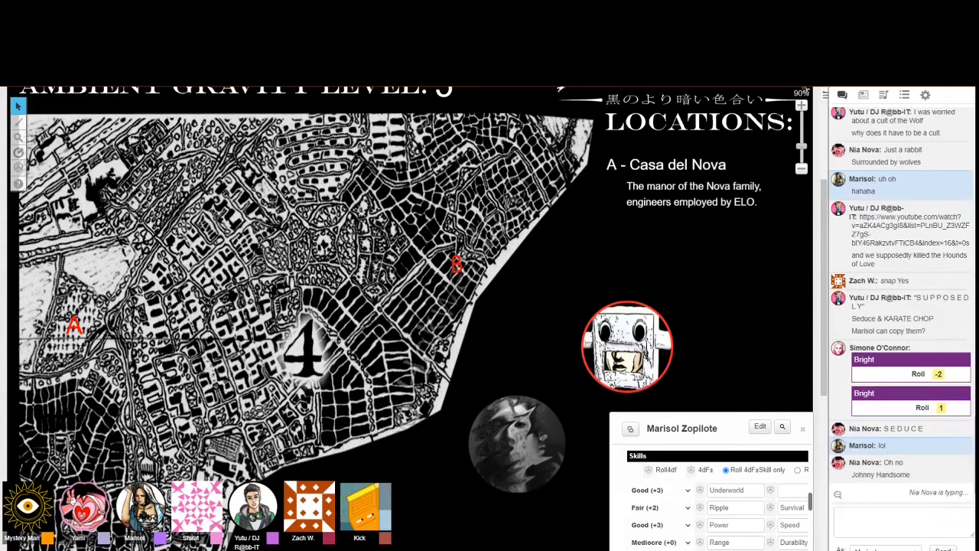
left_click(903, 523)
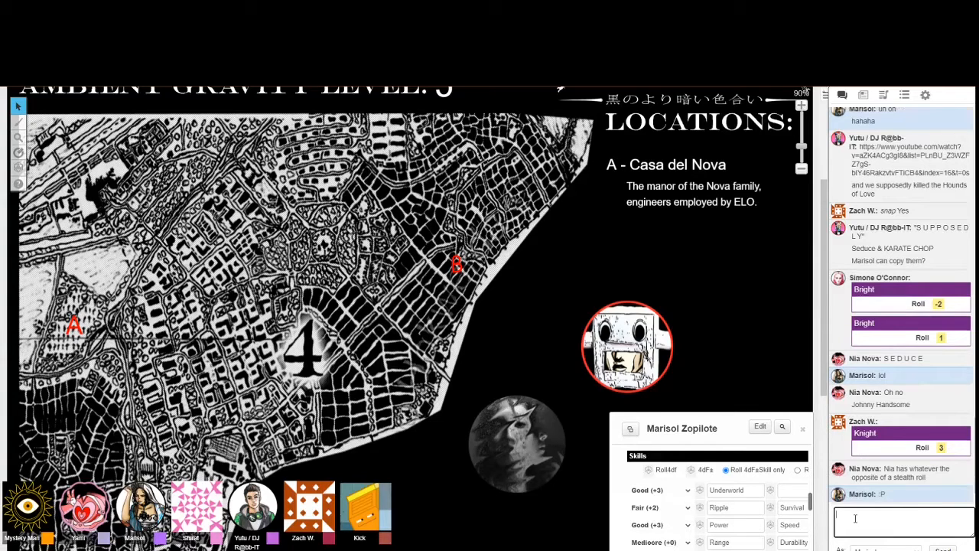
Step: Begin Marisol's chat reply joking the suit is still working its magic
type("Hell")
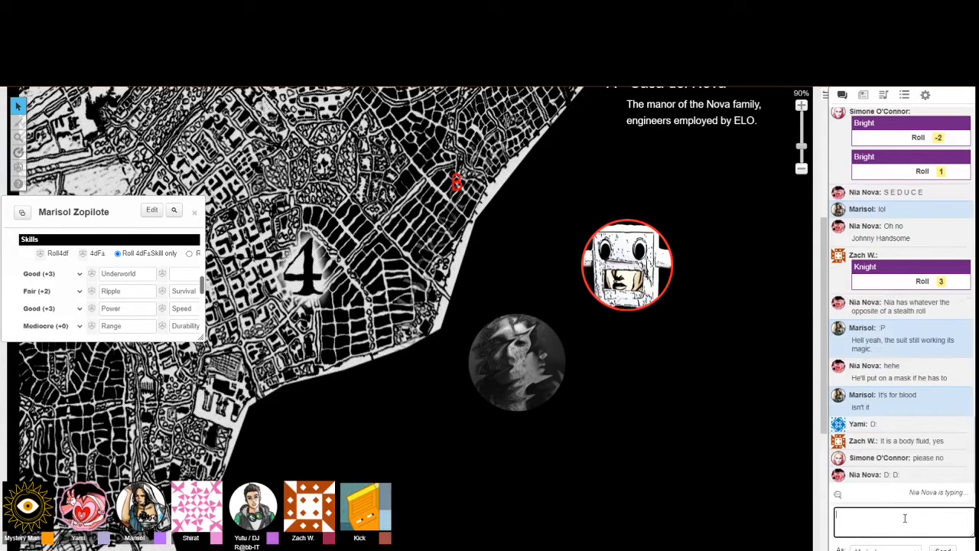
scroll("down", 3)
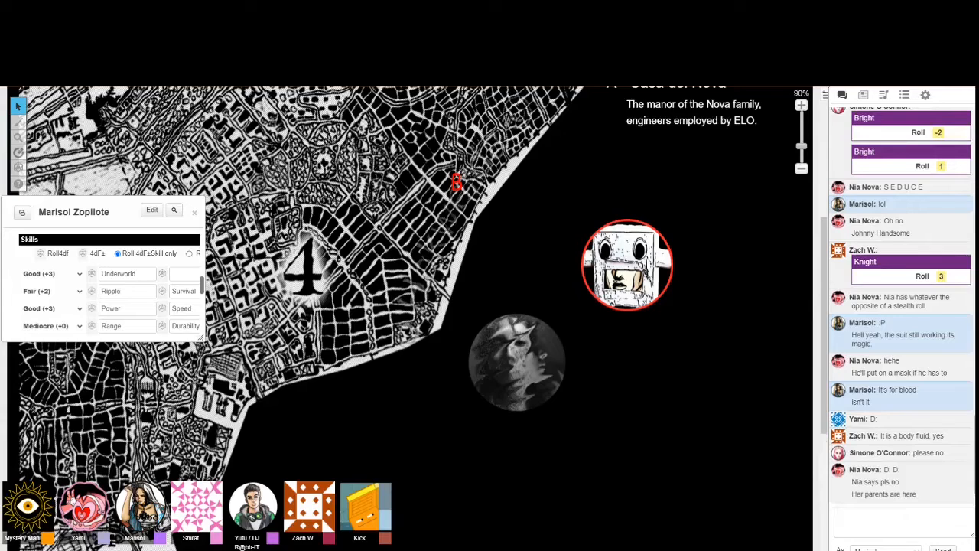
left_click(886, 523)
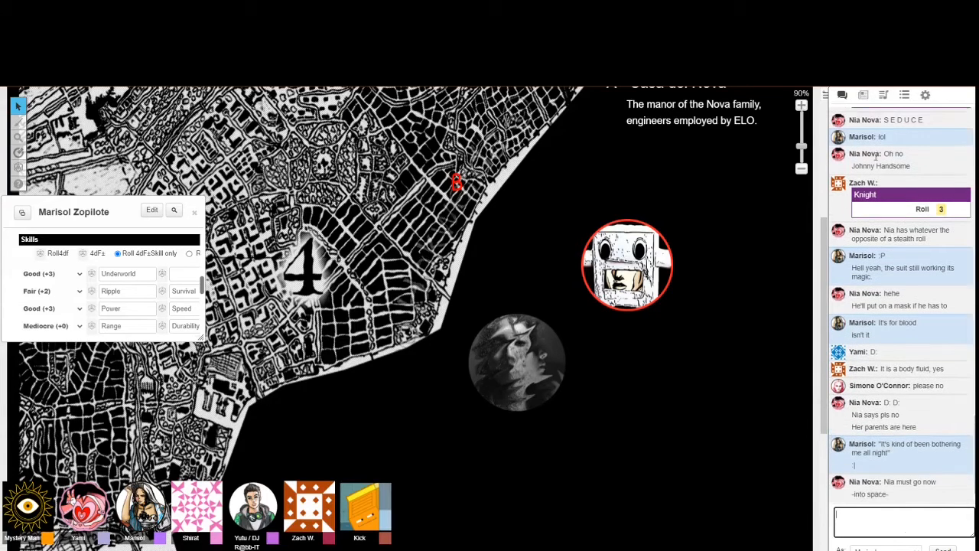
left_click(863, 95)
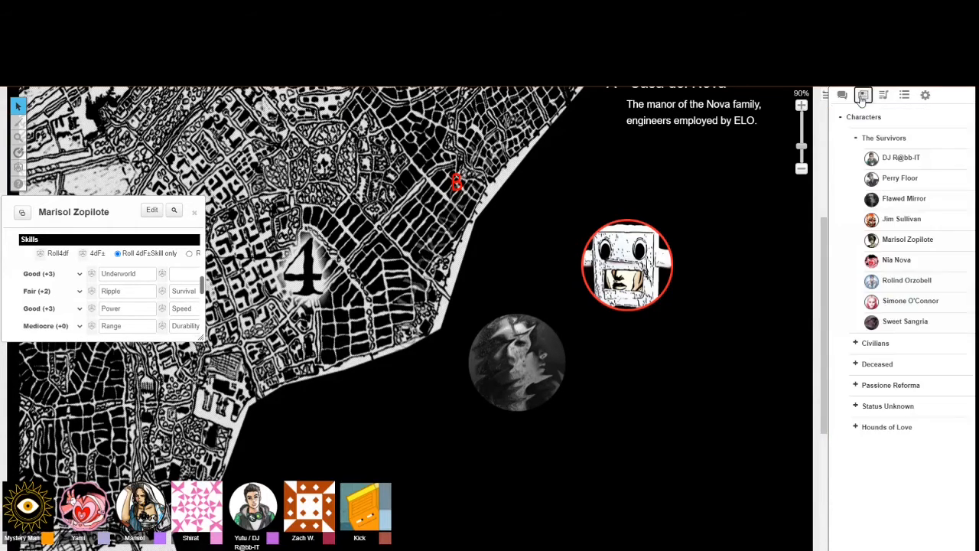
left_click(841, 95)
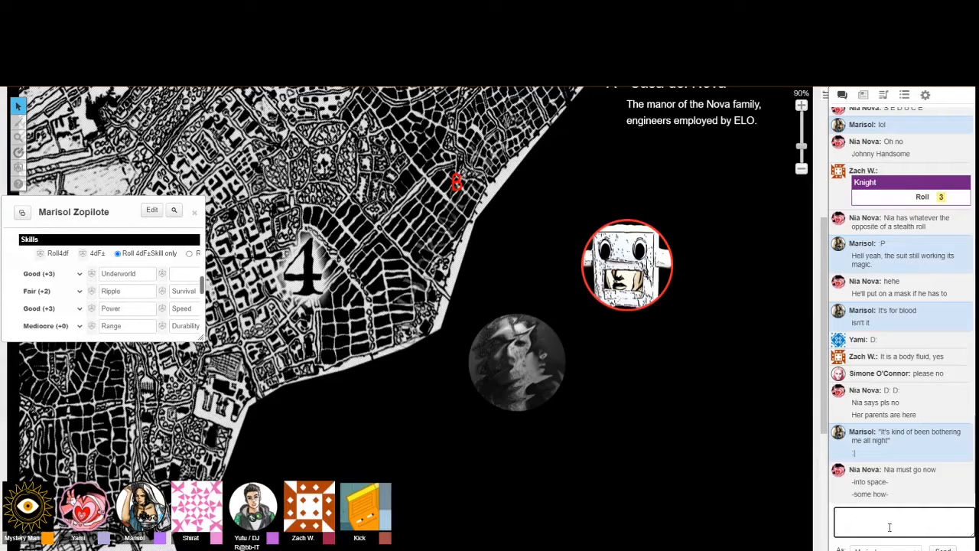
mouse_move(783, 488)
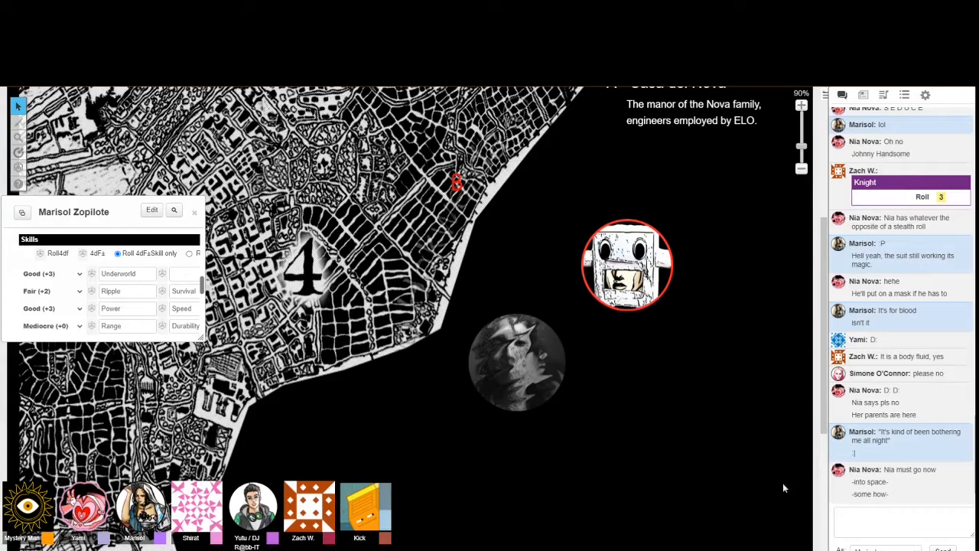
mouse_move(12, 434)
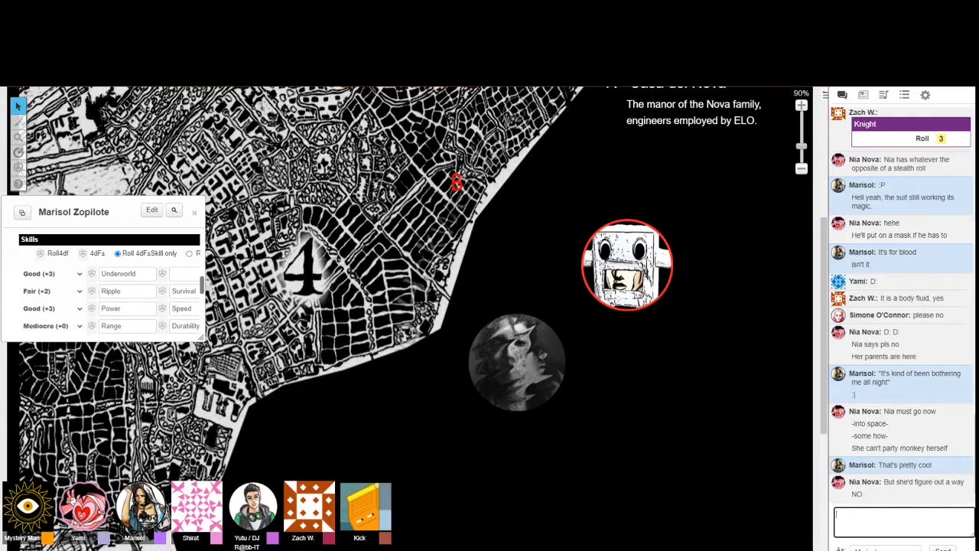
Step: Start Marisol's laughing "haaaaaa" reply in the chat about the mask
scroll("down", 3)
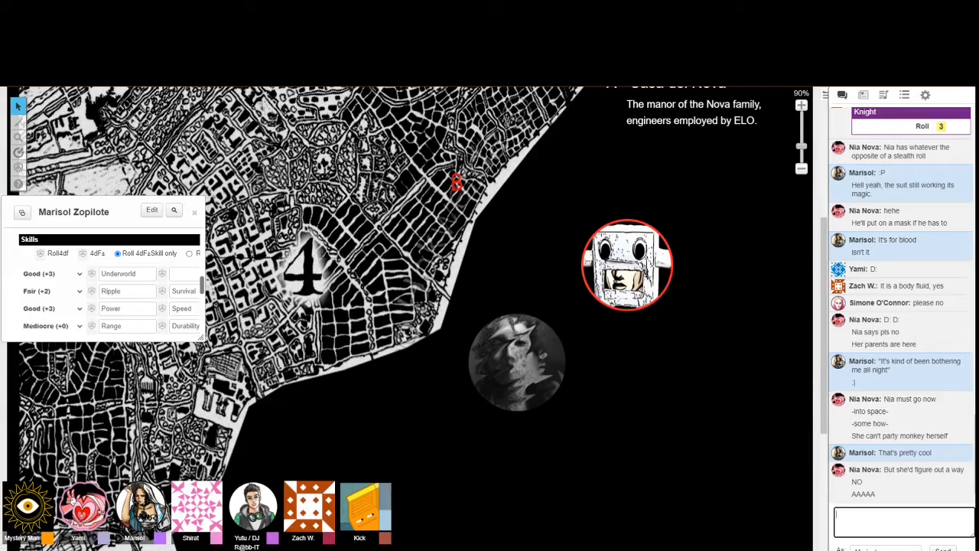
type("ha")
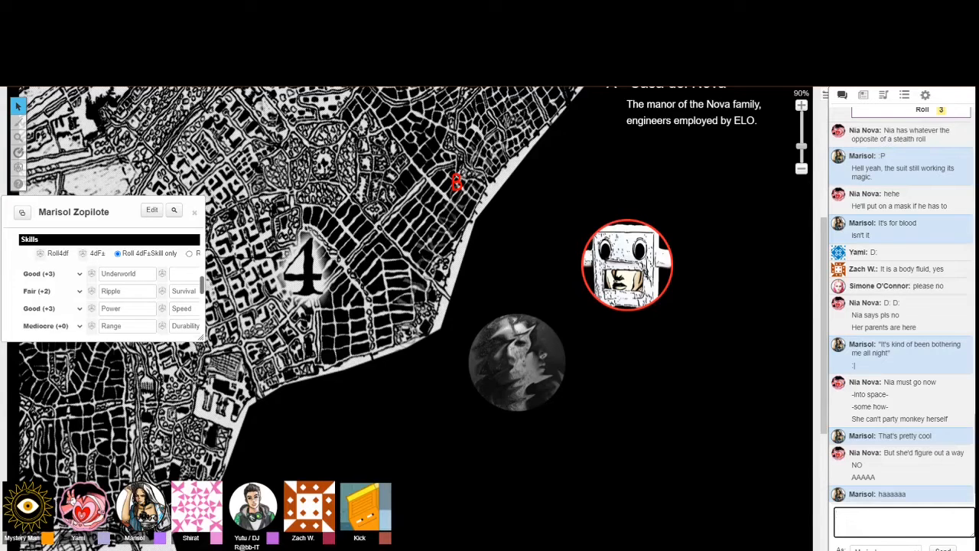
mouse_move(967, 398)
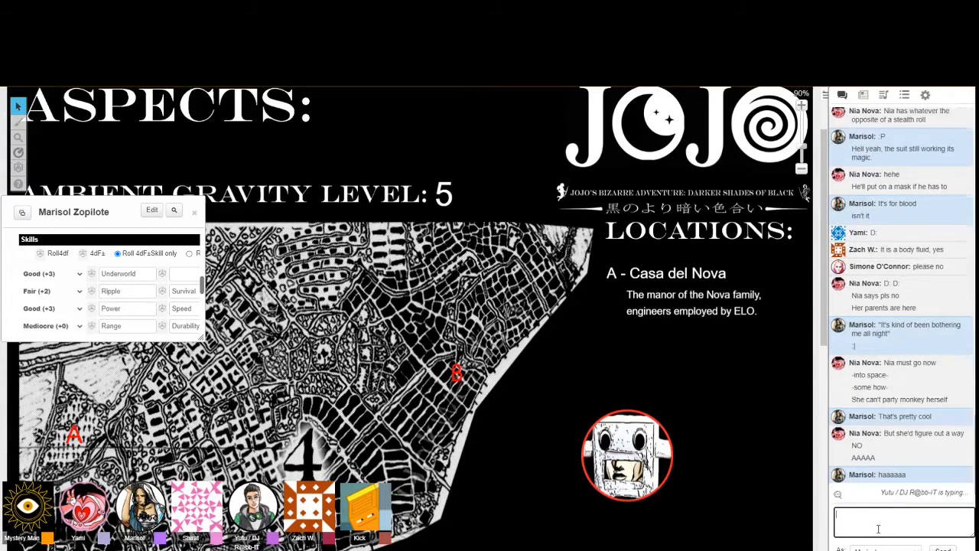
left_click(924, 95)
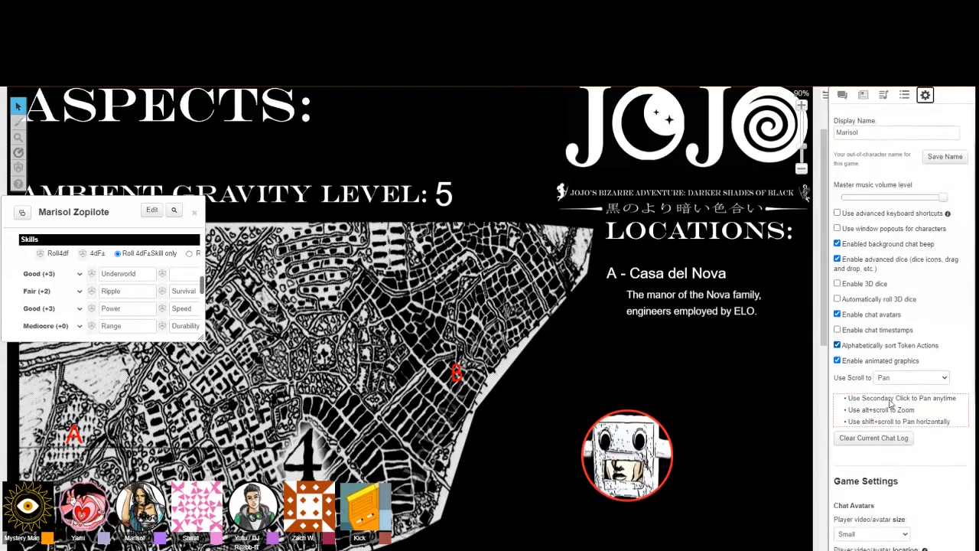
scroll("down", 3)
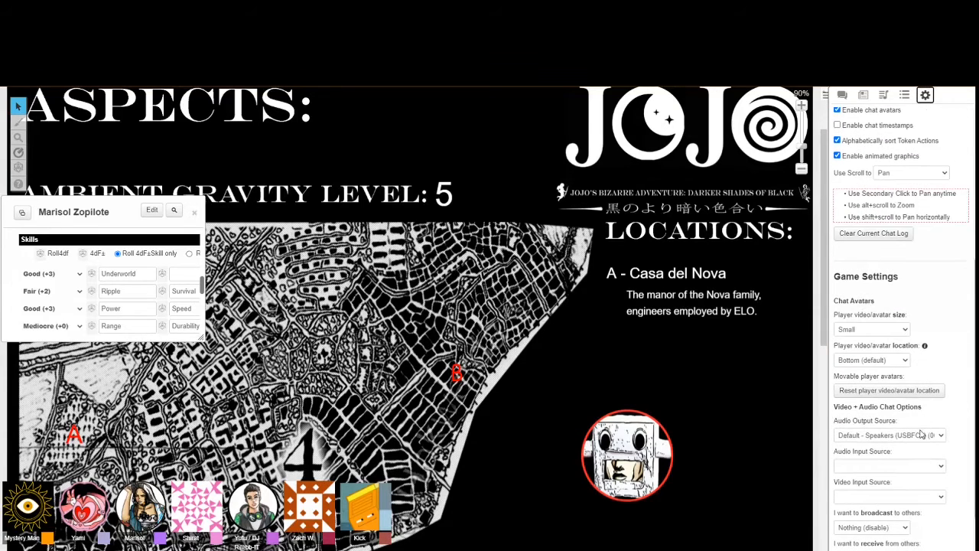
scroll("down", 3)
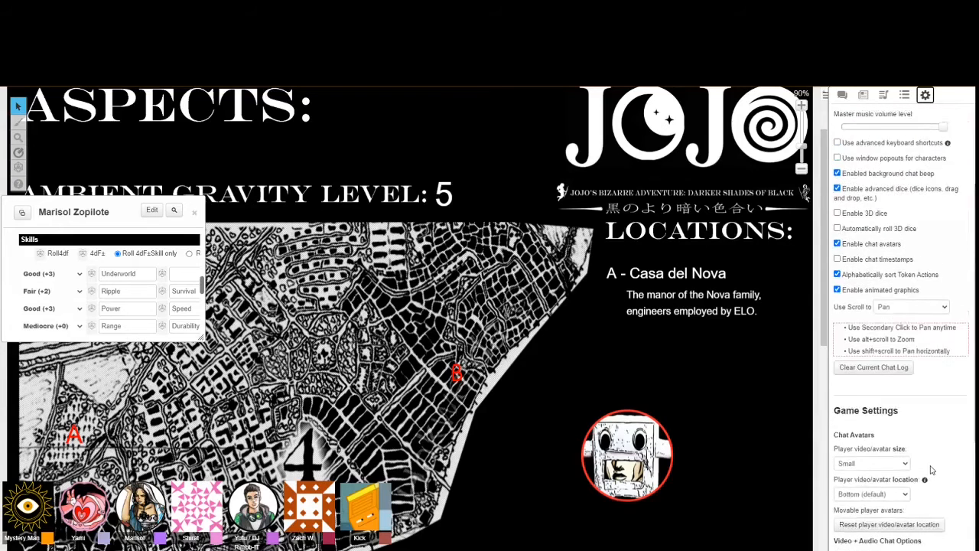
left_click(863, 95)
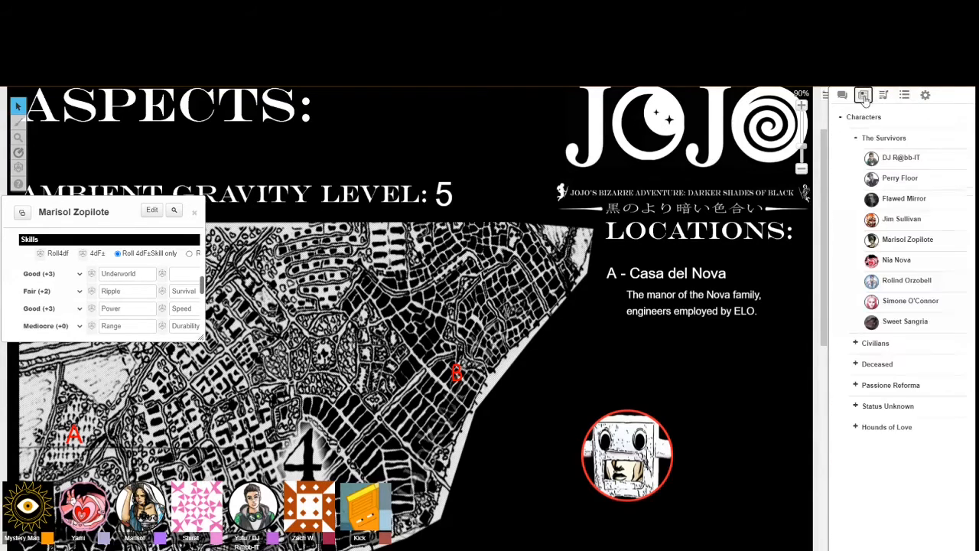
left_click(841, 95)
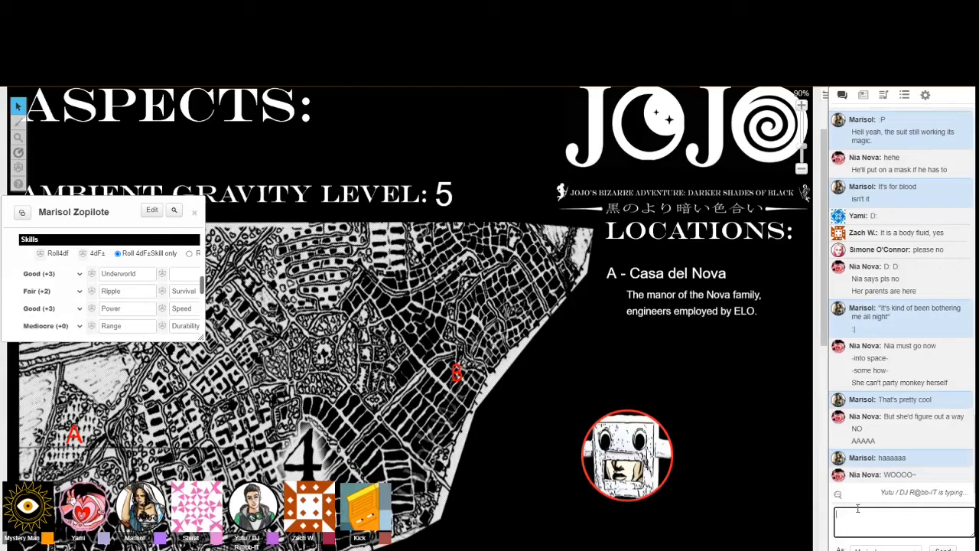
Step: Scroll the chat log as the tabletop switches to the wolf-mask scene image
scroll("down", 3)
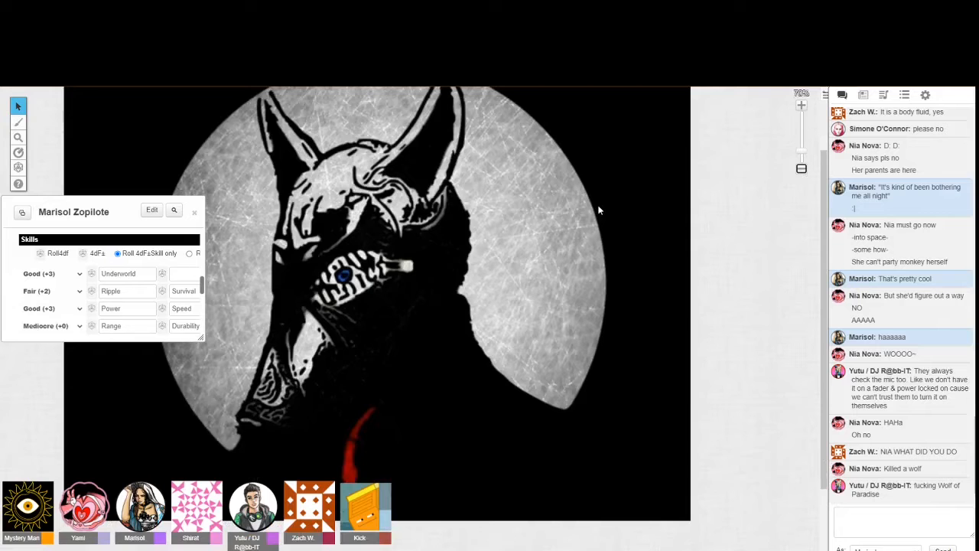
Step: Move Marisol's character sheet off the wolf scene and follow the chat before reacting "Oh Jesus"
left_click_drag(73, 212, 721, 410)
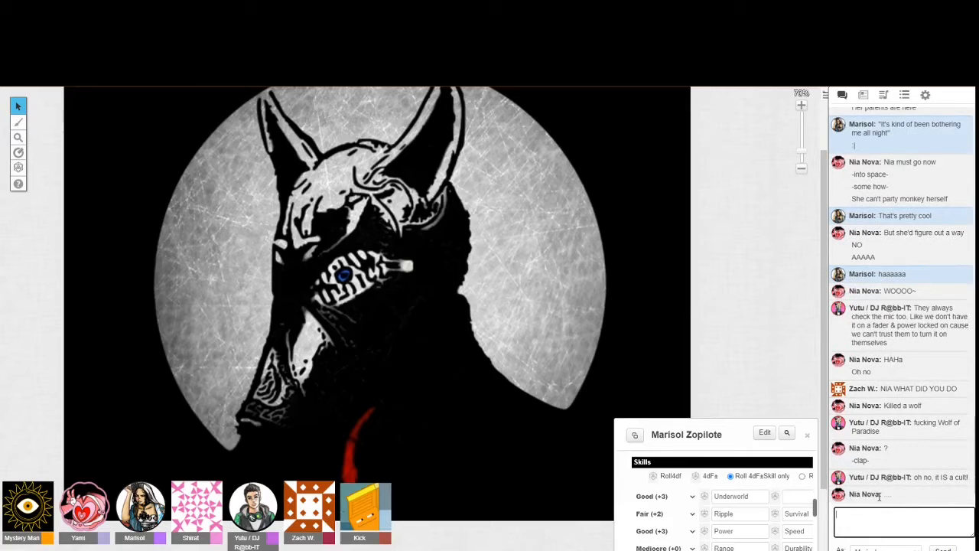
scroll("down", 3)
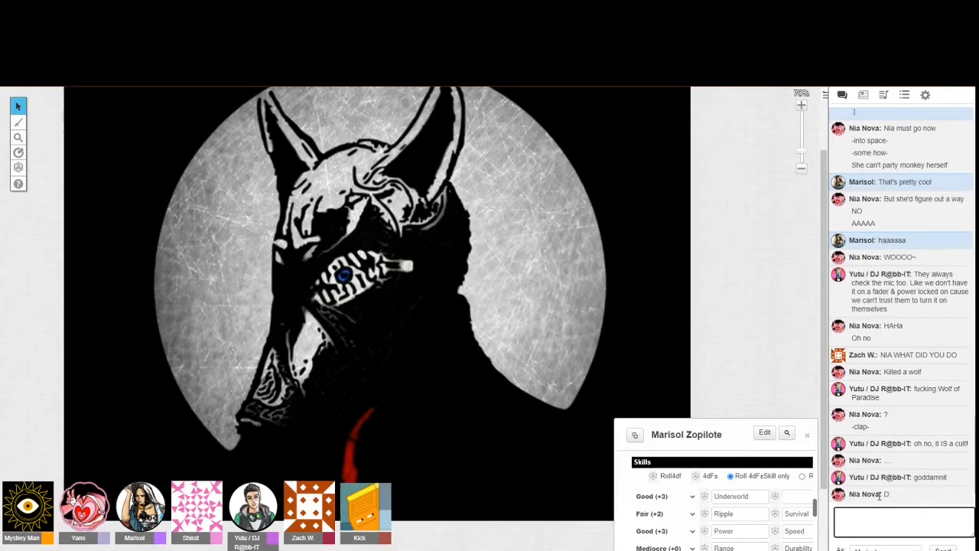
scroll("down", 3)
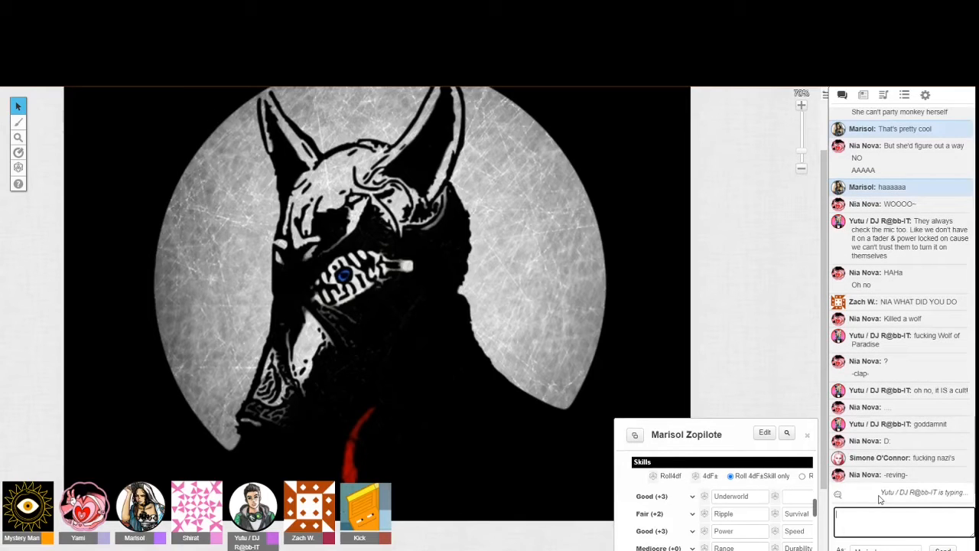
scroll("down", 3)
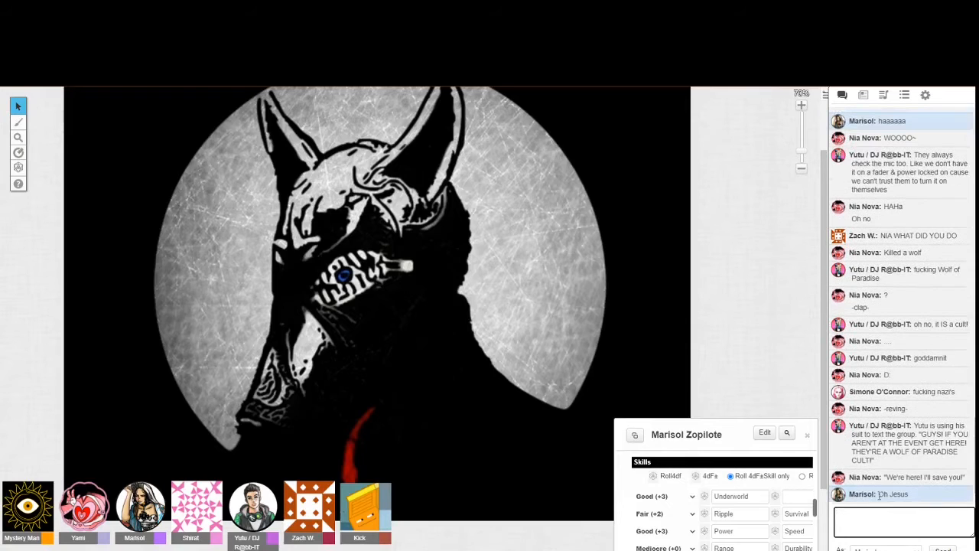
scroll("down", 3)
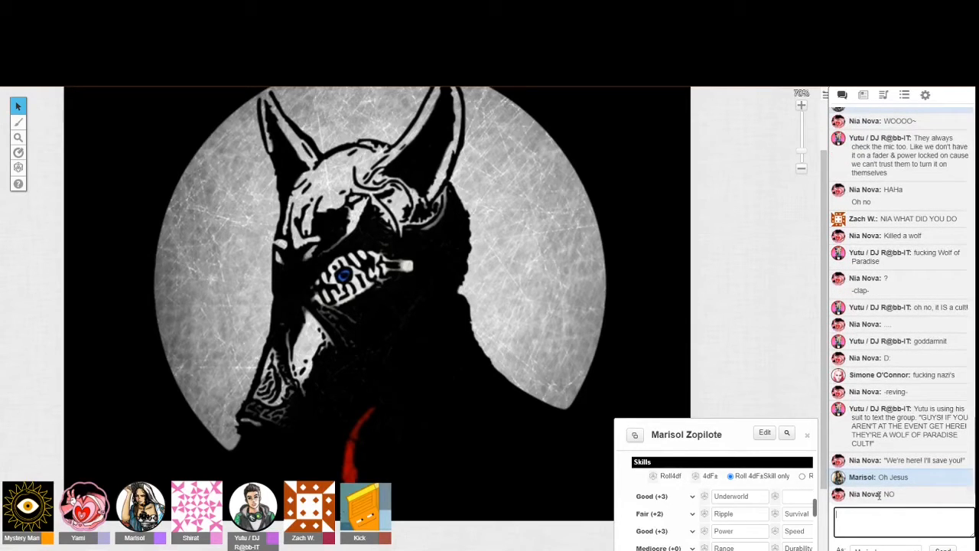
scroll("down", 3)
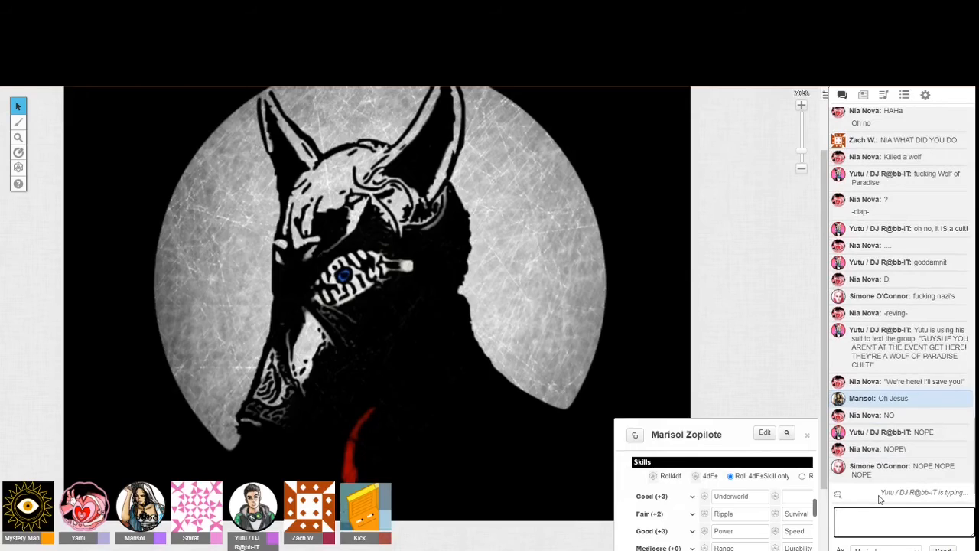
Step: Reply to Nia in chat with a drawn-out, dismayed "Naaaaaw" while the others keep talking
type("Nia")
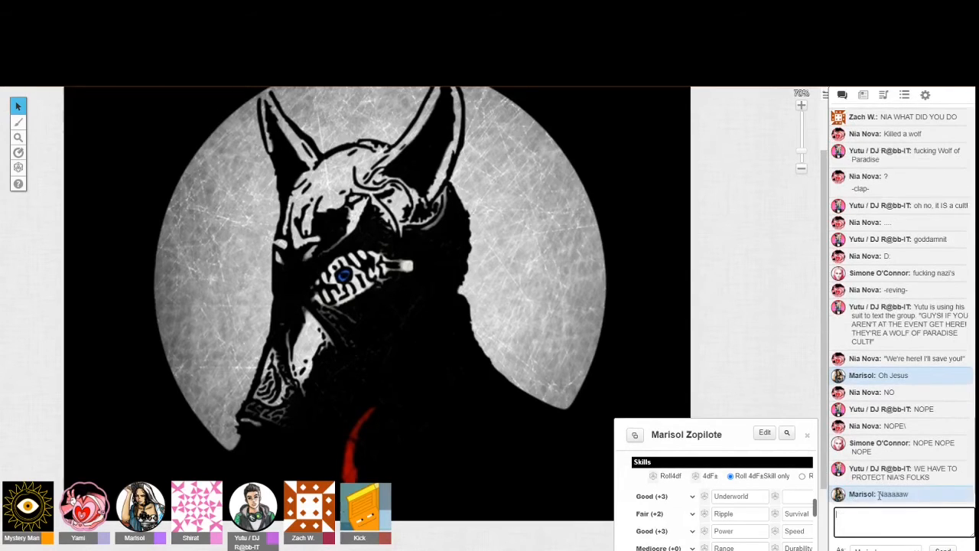
scroll("down", 3)
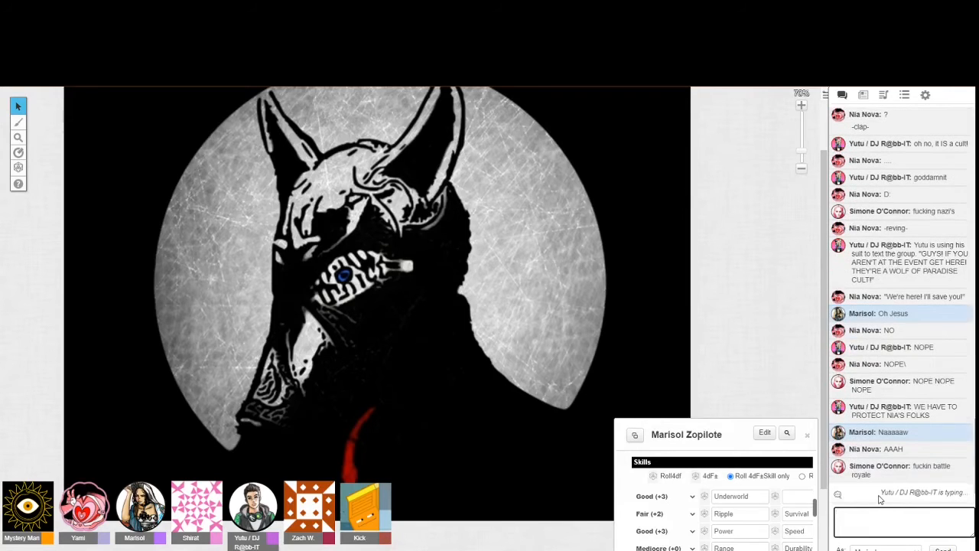
left_click(895, 520)
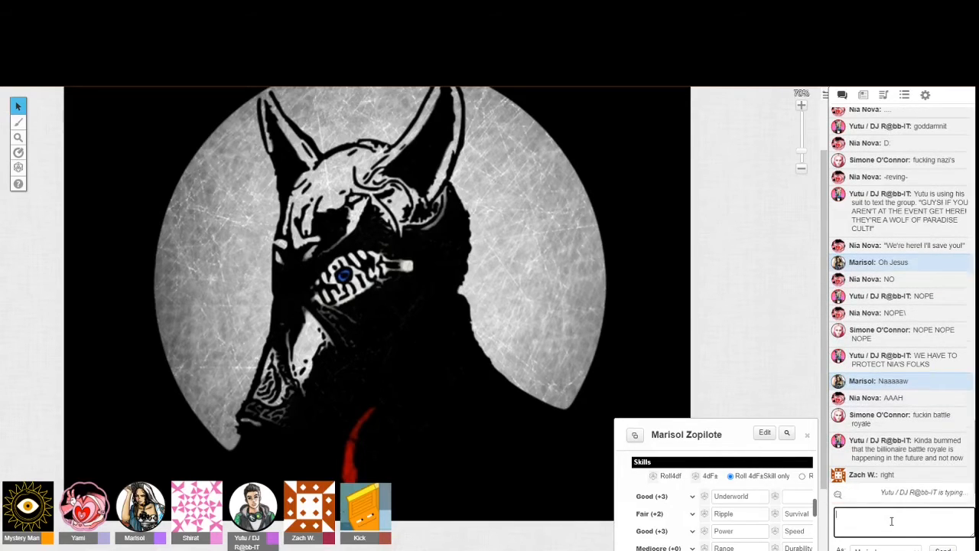
mouse_move(895, 505)
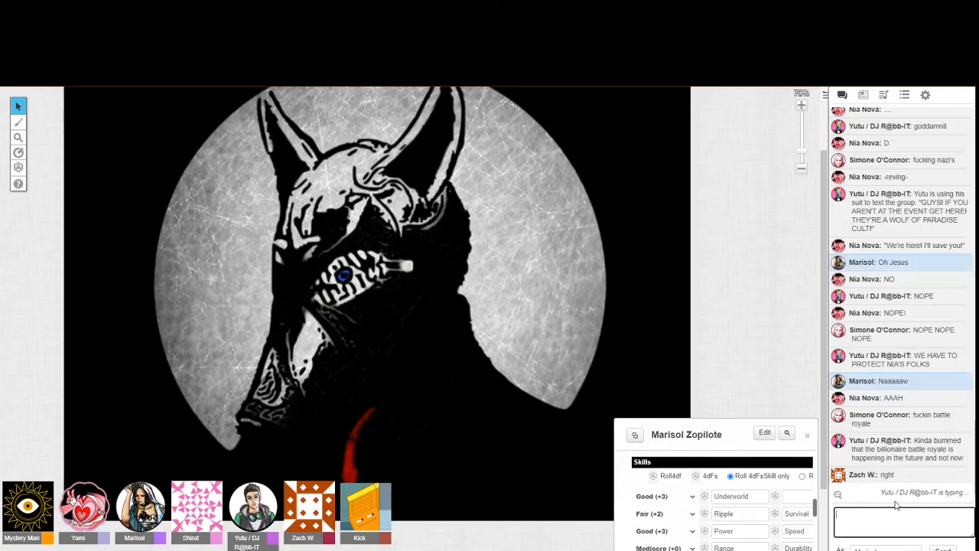
scroll("down", 3)
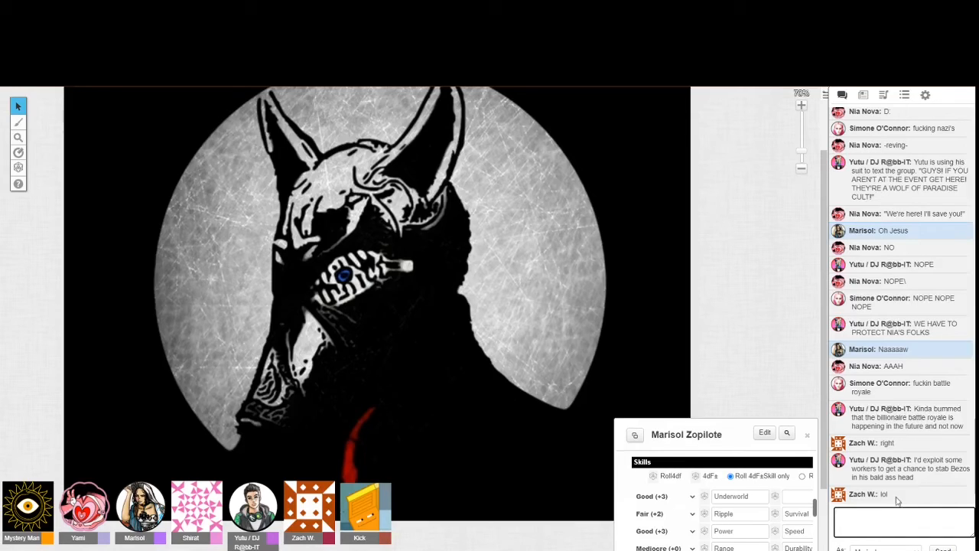
Step: Focus the chat box while Nia's "DJ ATTACK" and the Power and Eyeblast rolls come in
left_click(878, 520)
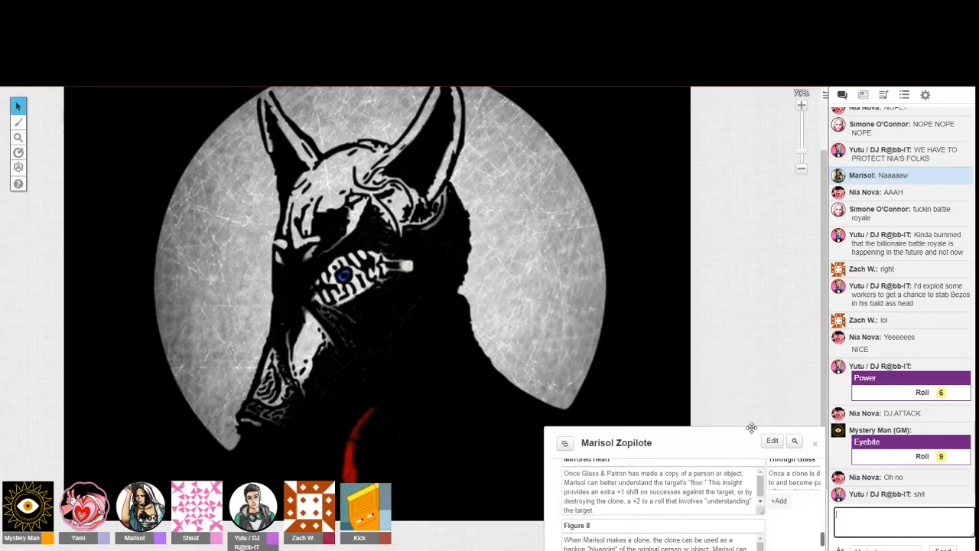
mouse_move(543, 512)
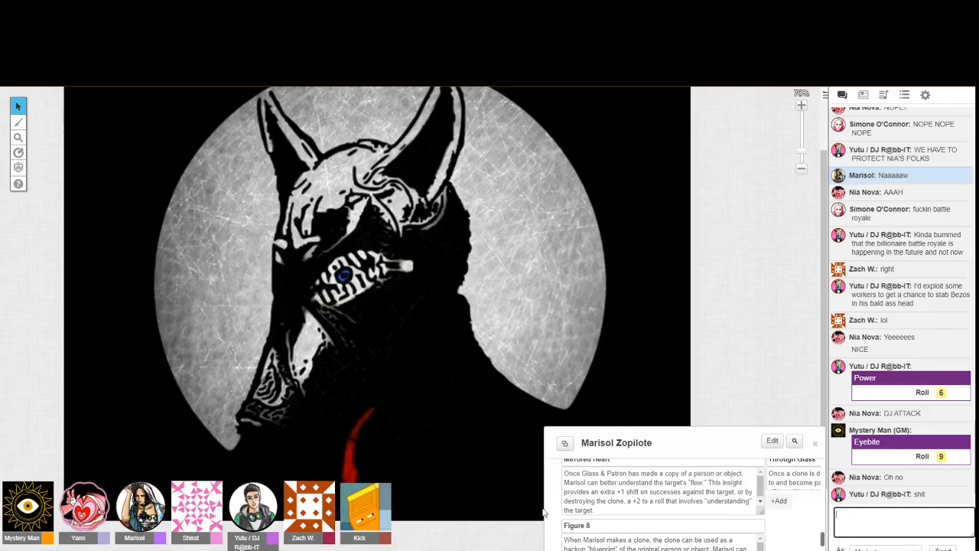